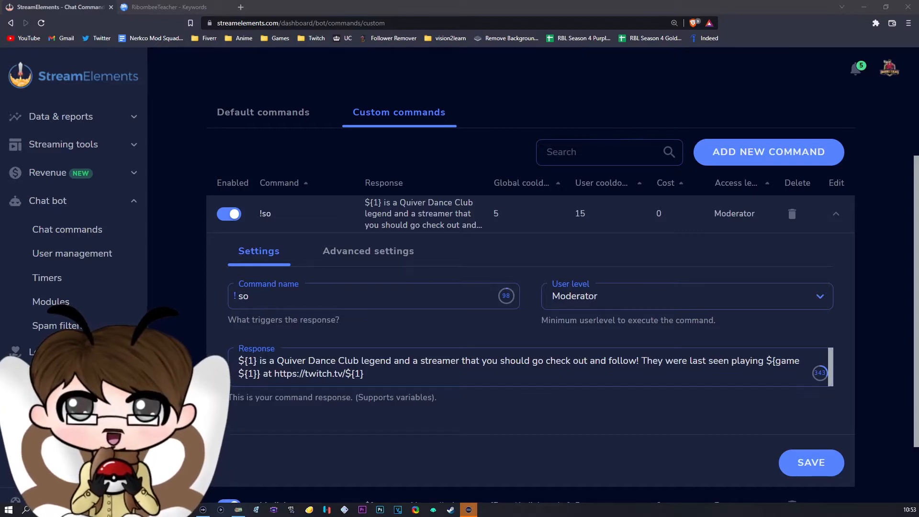
- Switch to the Fossabot tab, which lists the existing Shoutout keyword
left_click(170, 7)
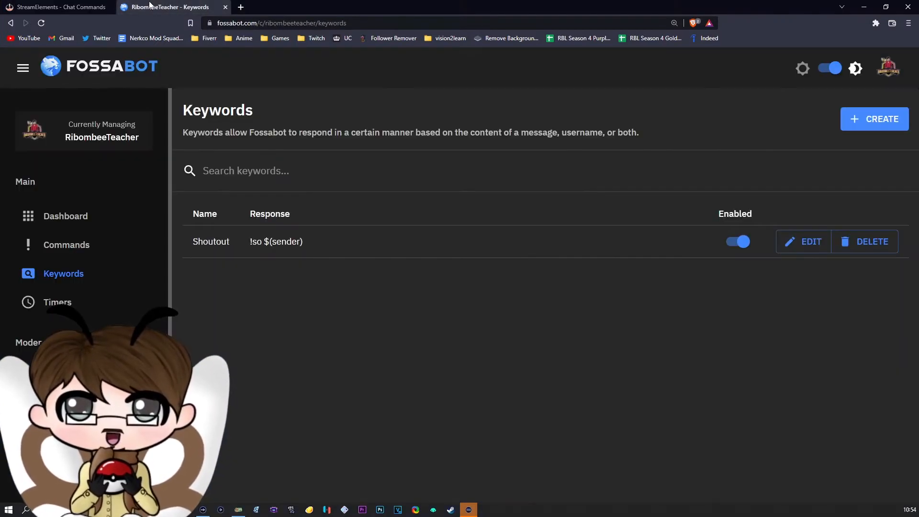
mouse_move(887, 67)
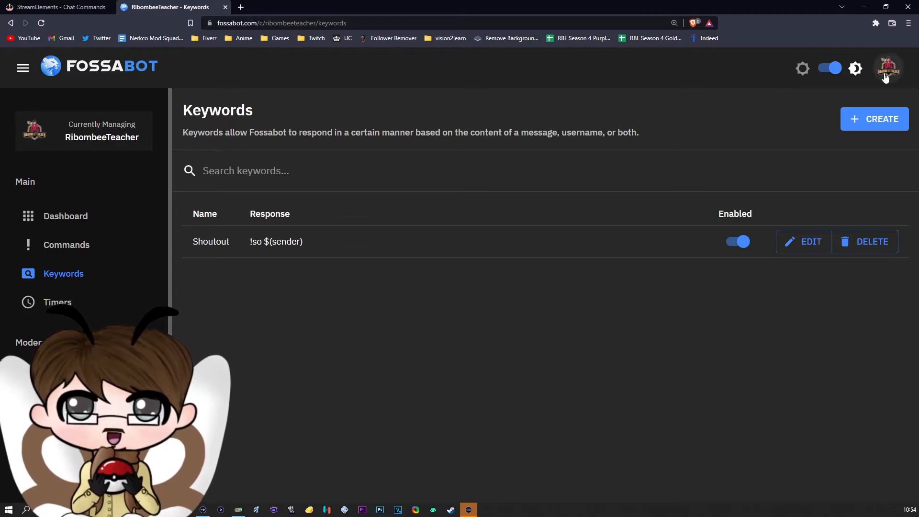
mouse_move(39, 93)
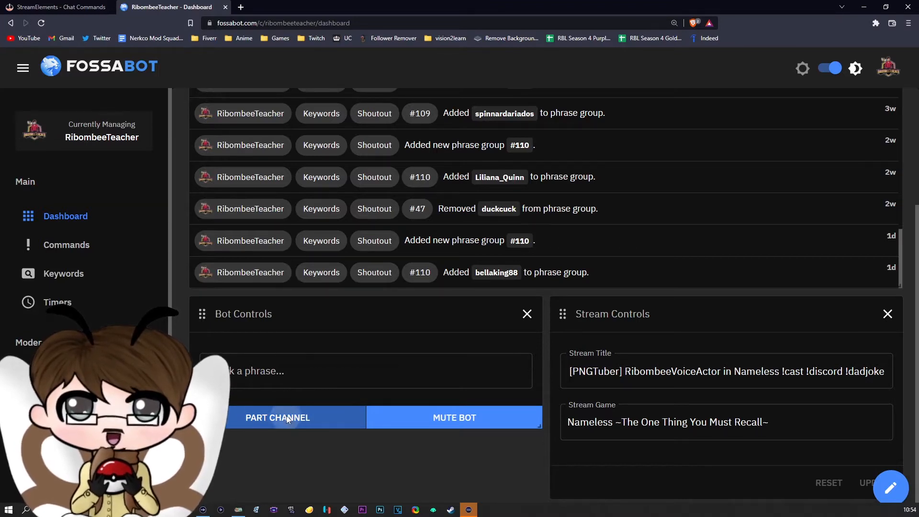
- Part the bot from the channel, rejoin it, and dismiss the joined notice
left_click(277, 418)
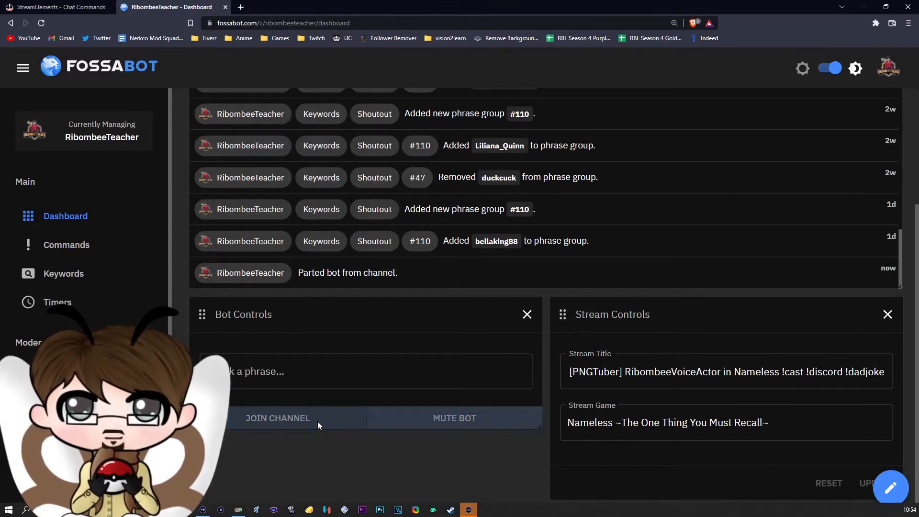
left_click(278, 418)
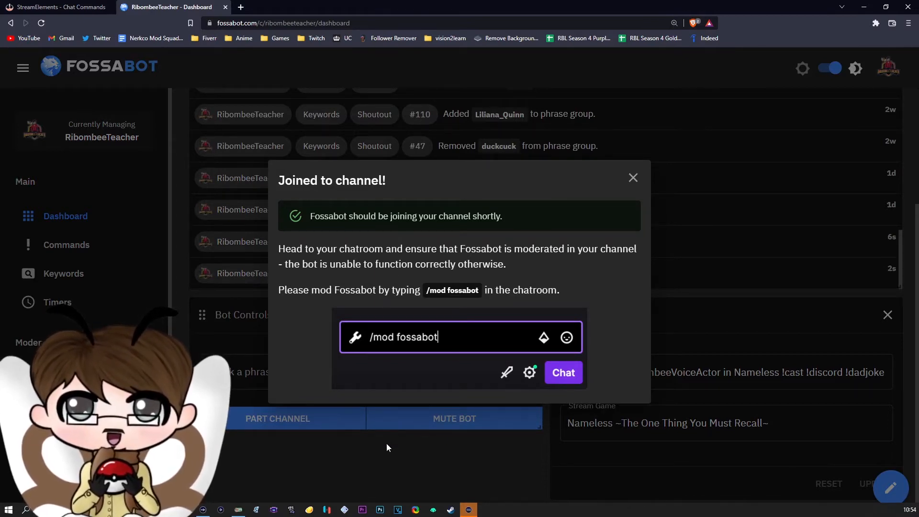
left_click(632, 178)
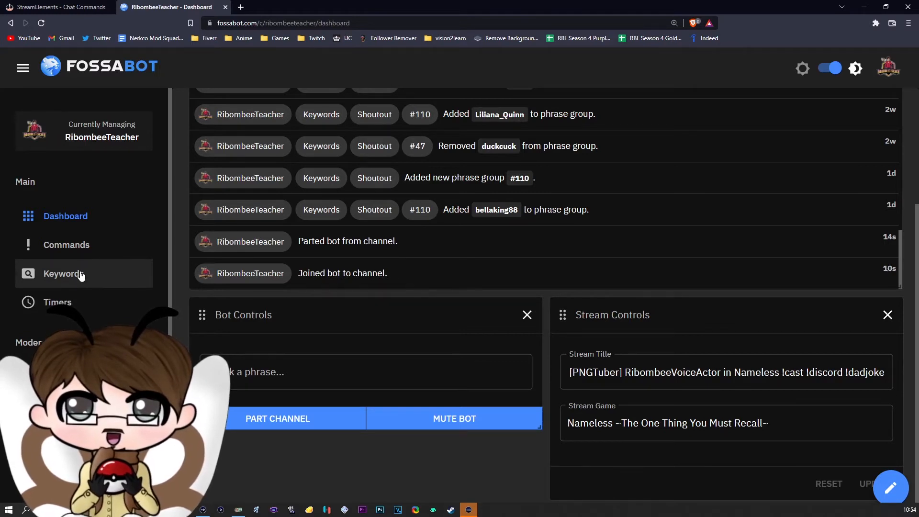
- Create a keyword named Shoutout whose response is !so $(sender)
left_click(63, 274)
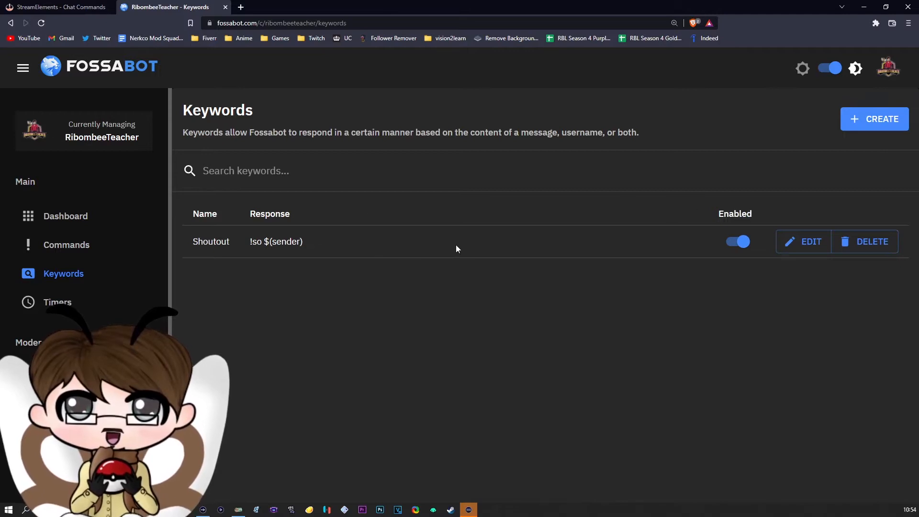
mouse_move(851, 146)
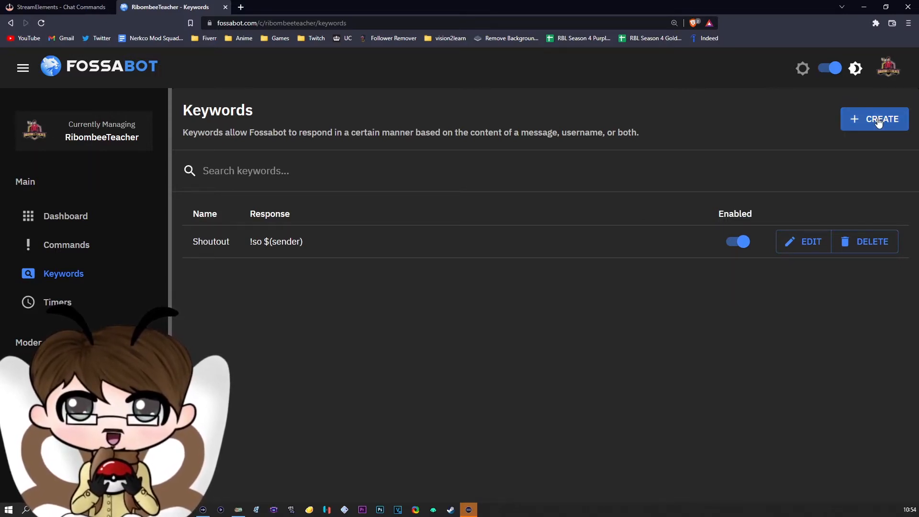
left_click(874, 120)
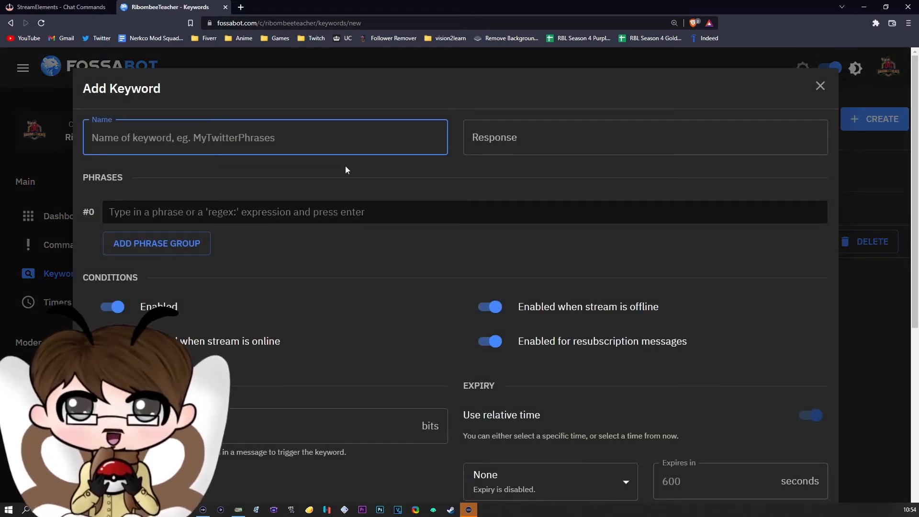
type("Shoutout")
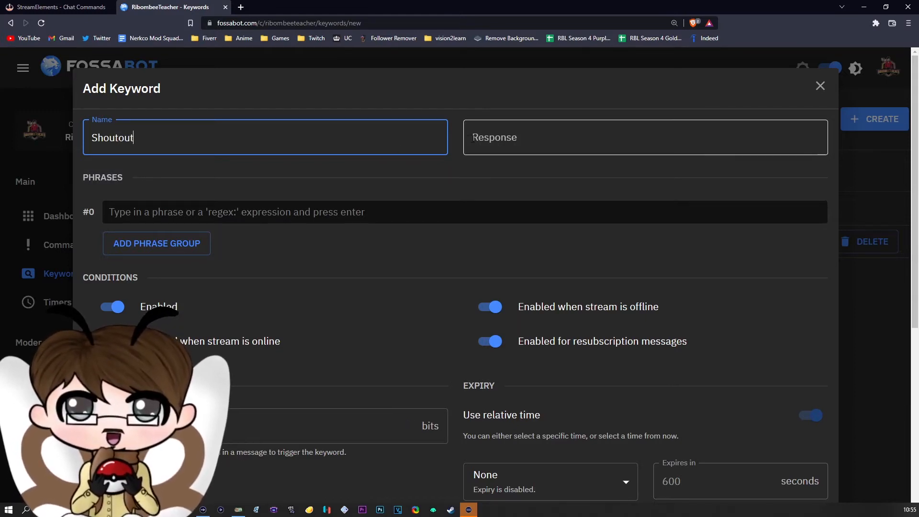
left_click(645, 138)
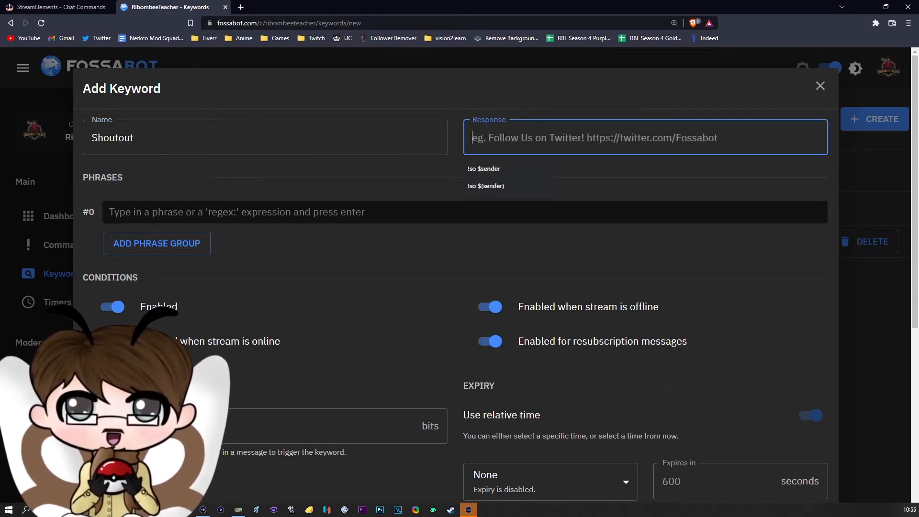
left_click(483, 169)
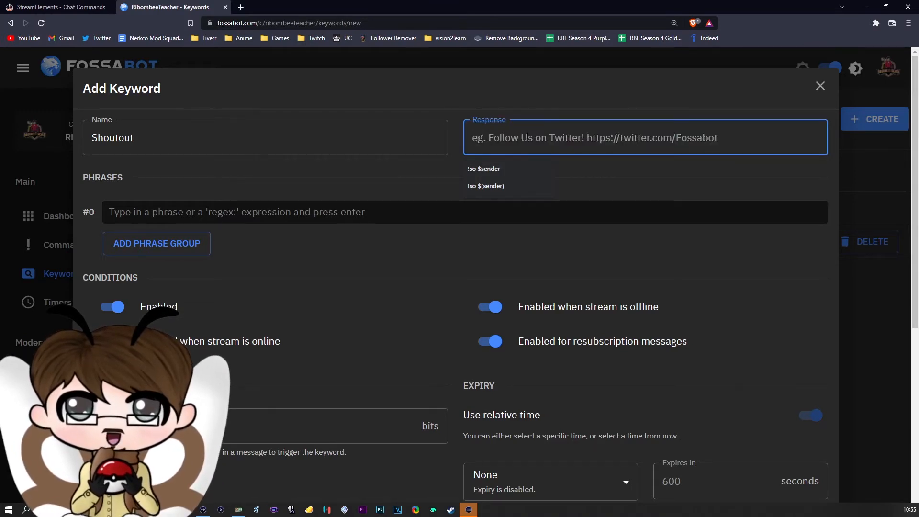
left_click(56, 8)
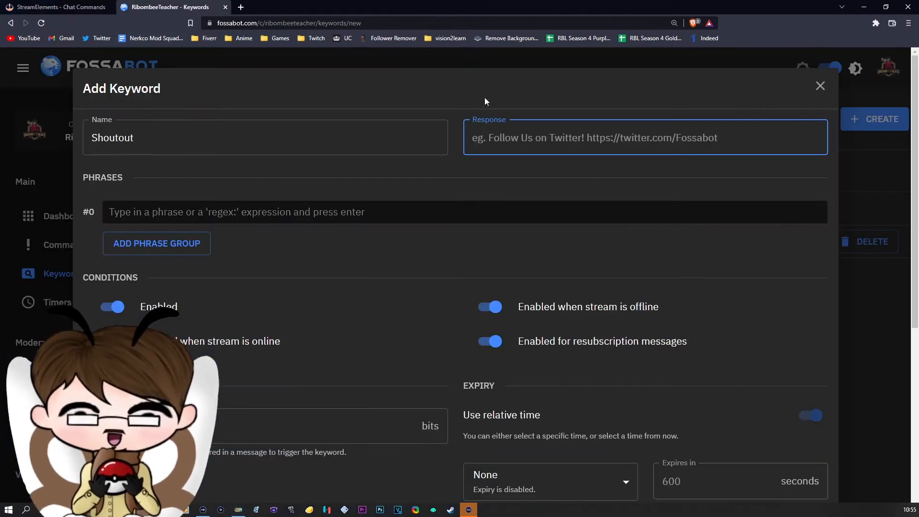
type("!so $(sender)")
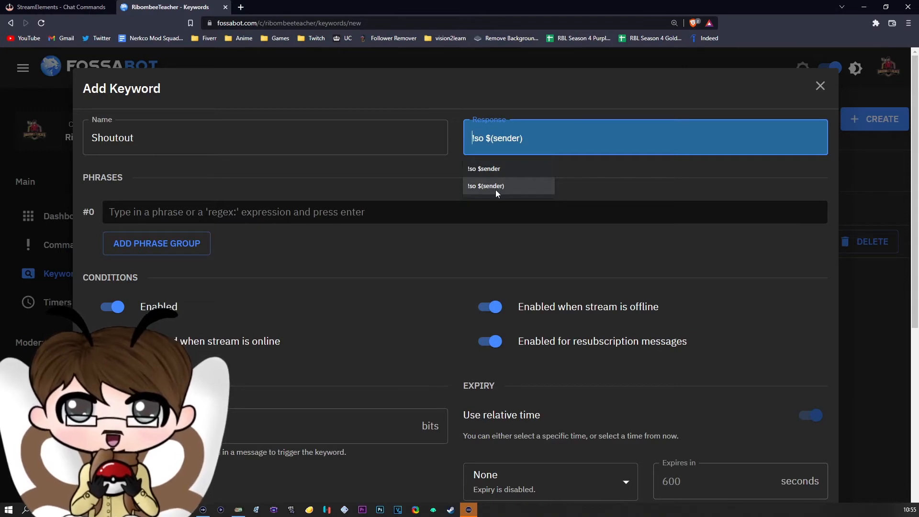
left_click(487, 186)
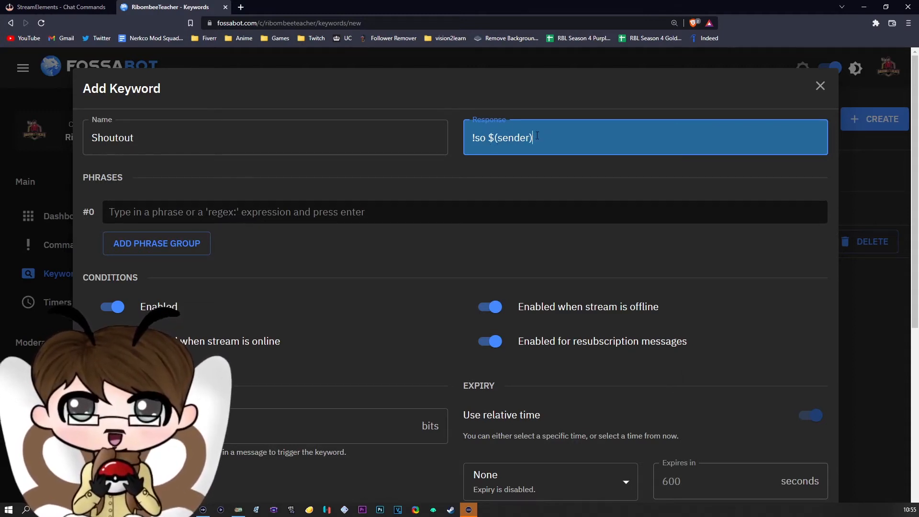
- Add RibombeeTeacher as the keyword's first matching phrase
scroll("down", 3)
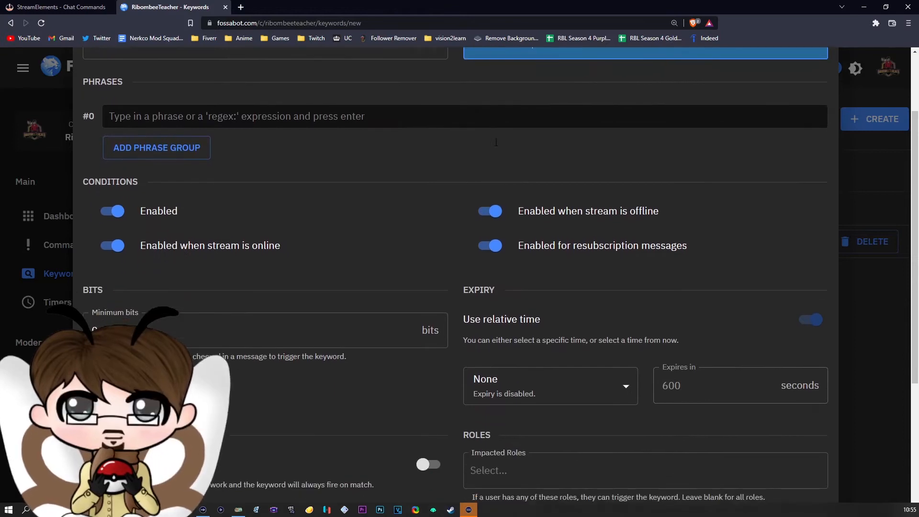
left_click(466, 115)
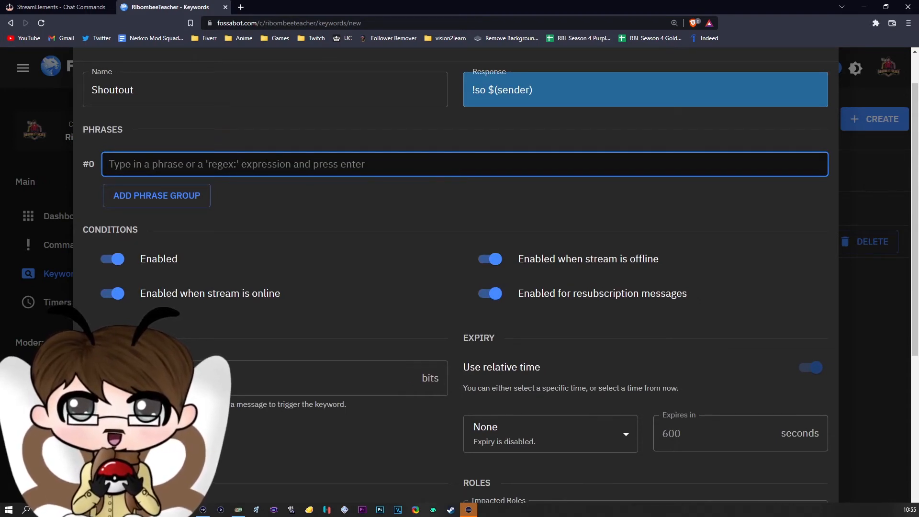
type("Ribombve")
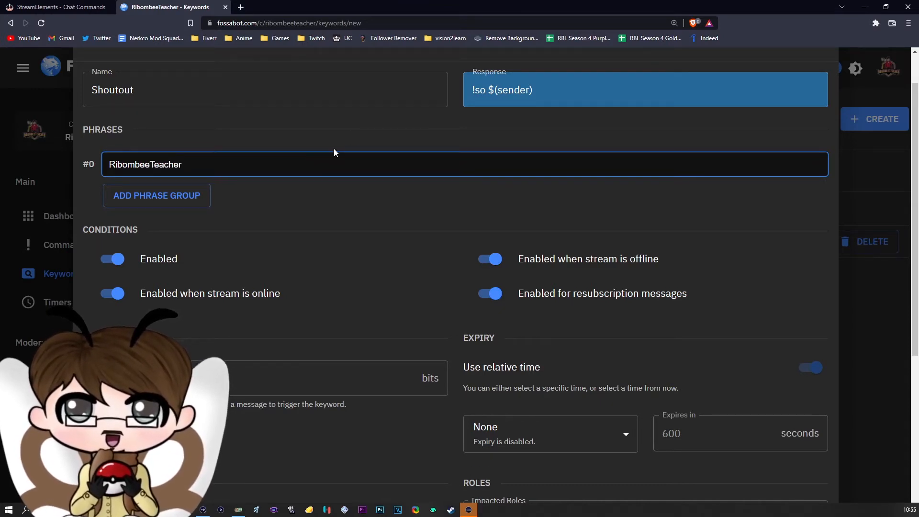
key("Enter")
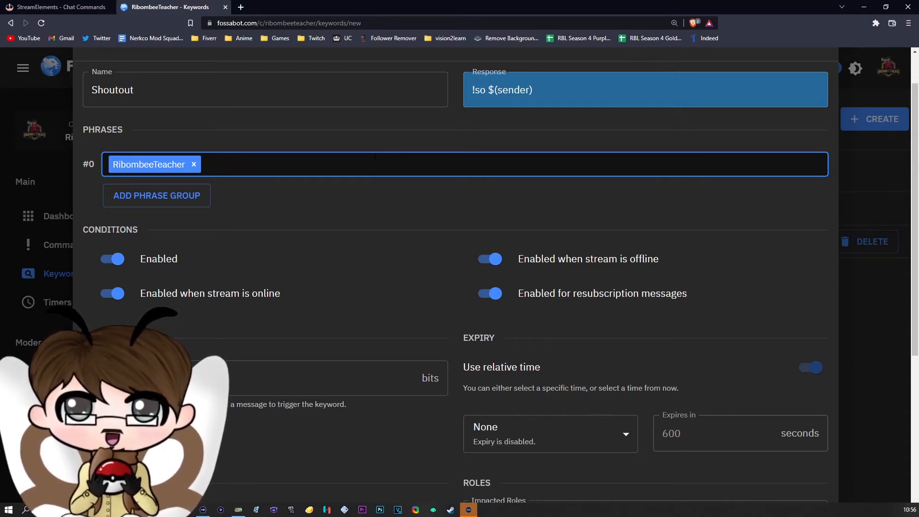
- Add AverageGaming017 as a phrase, then remove it again
type("AverageGaming")
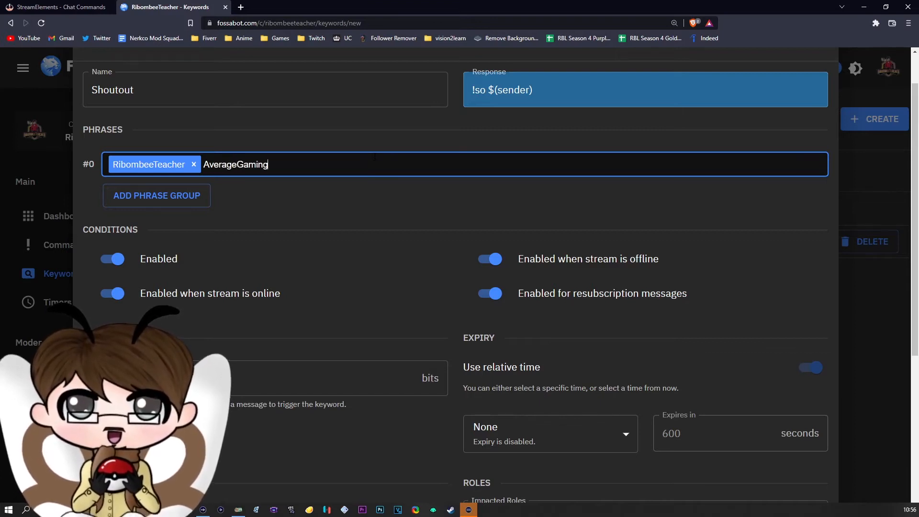
type("017")
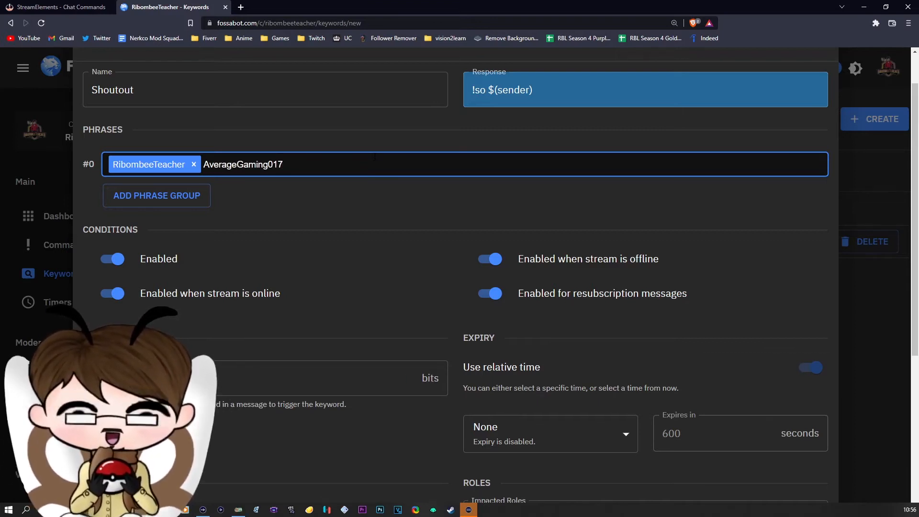
key("Enter")
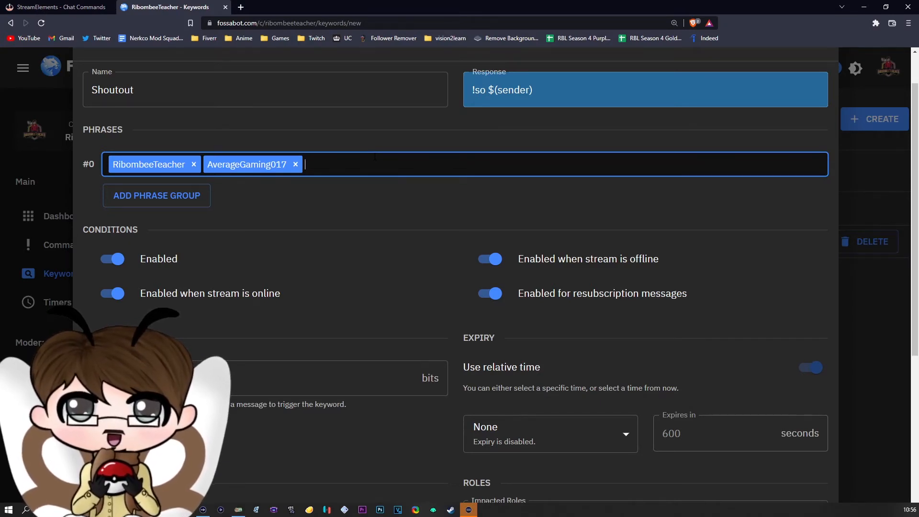
left_click(296, 165)
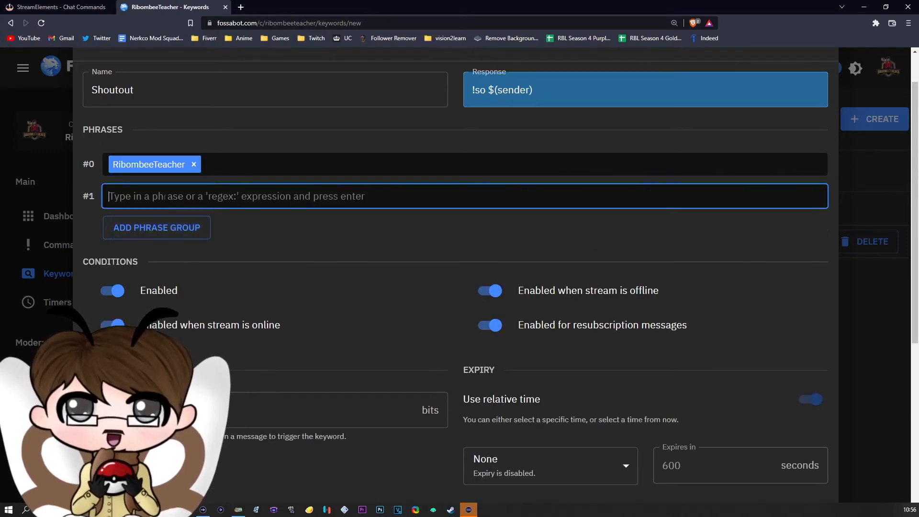
type("Averg")
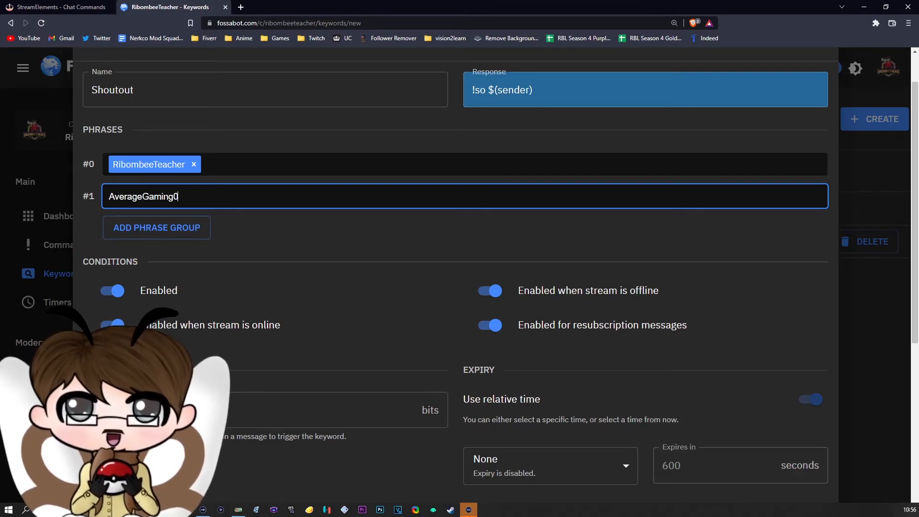
type("17")
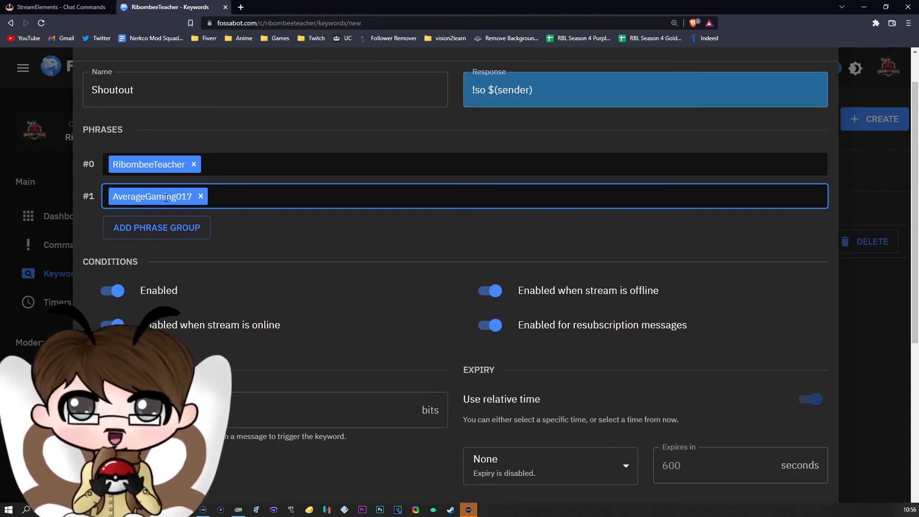
mouse_move(201, 196)
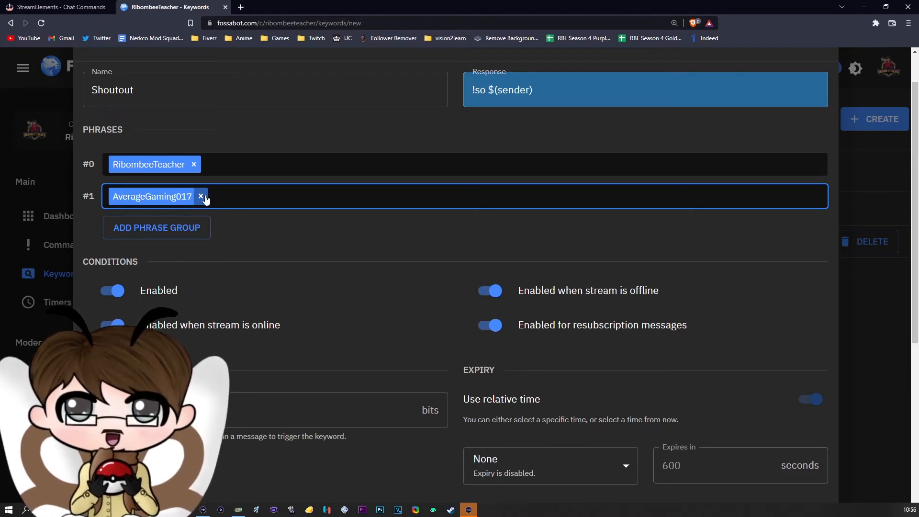
left_click(201, 196)
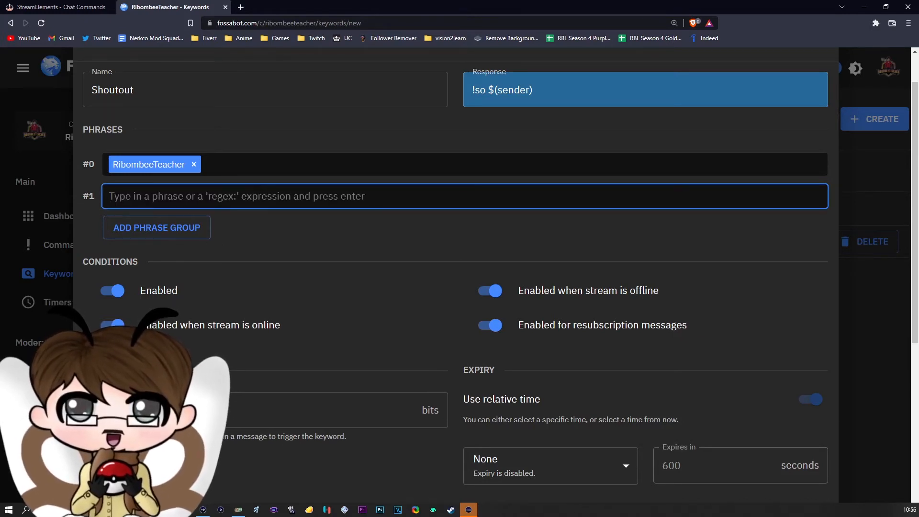
scroll("down", 3)
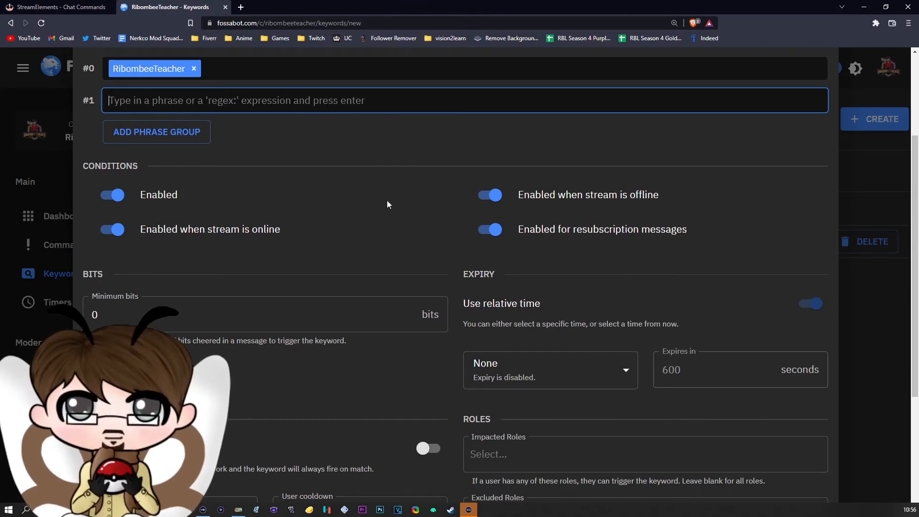
scroll("down", 3)
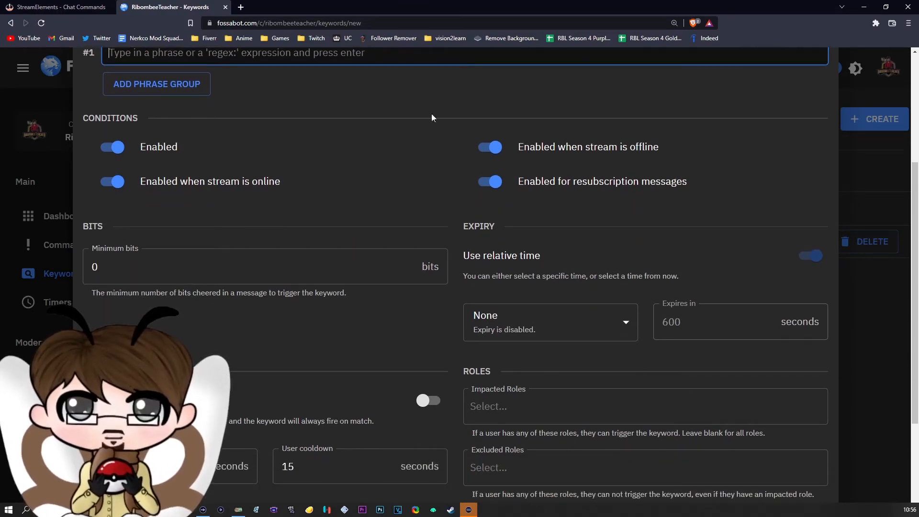
scroll("down", 3)
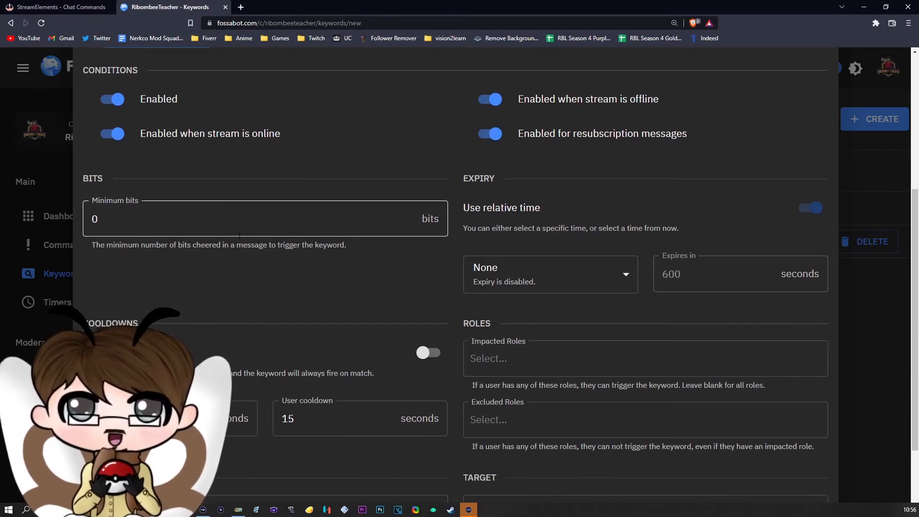
scroll("down", 3)
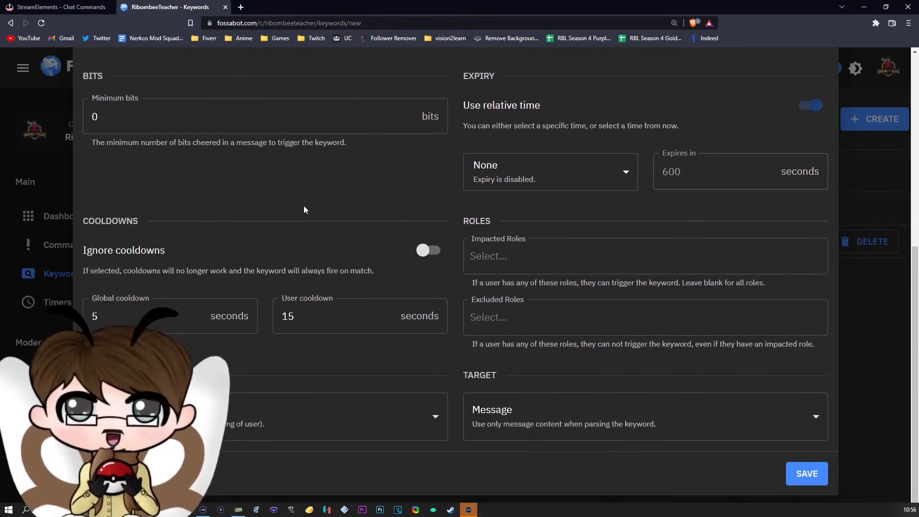
mouse_move(508, 146)
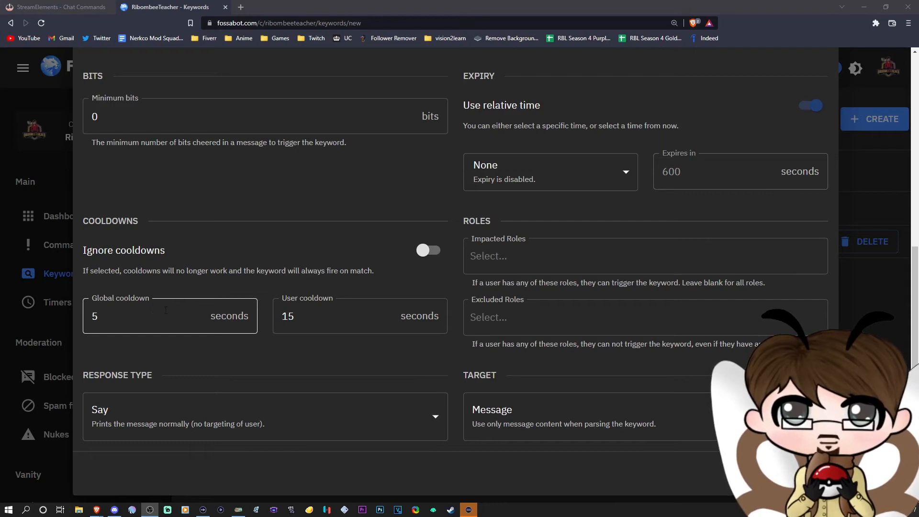
- Set the Shoutout keyword's global cooldown to 0 and user cooldown to 10800 seconds
left_click(360, 316)
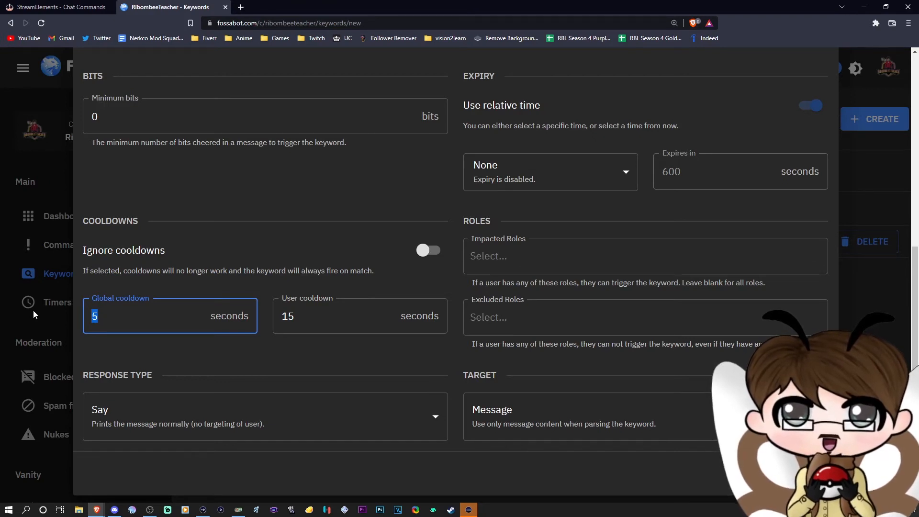
type("0")
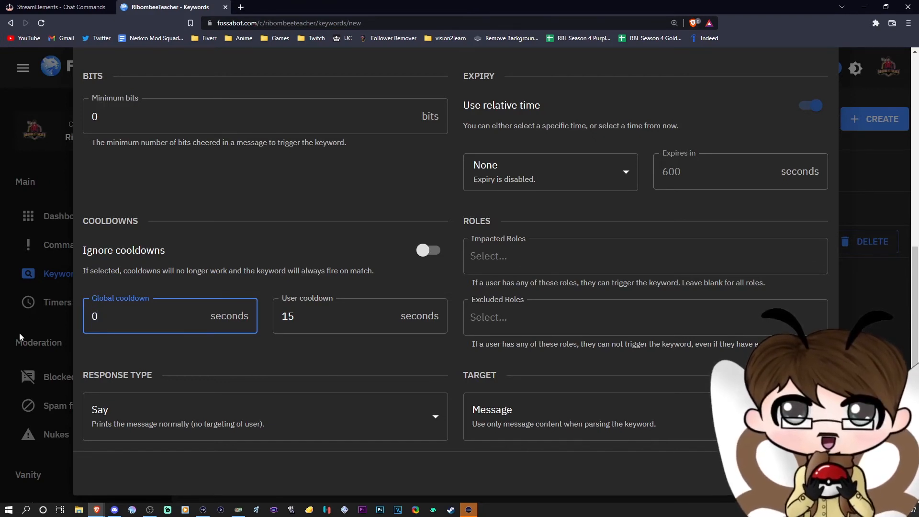
left_click(360, 316)
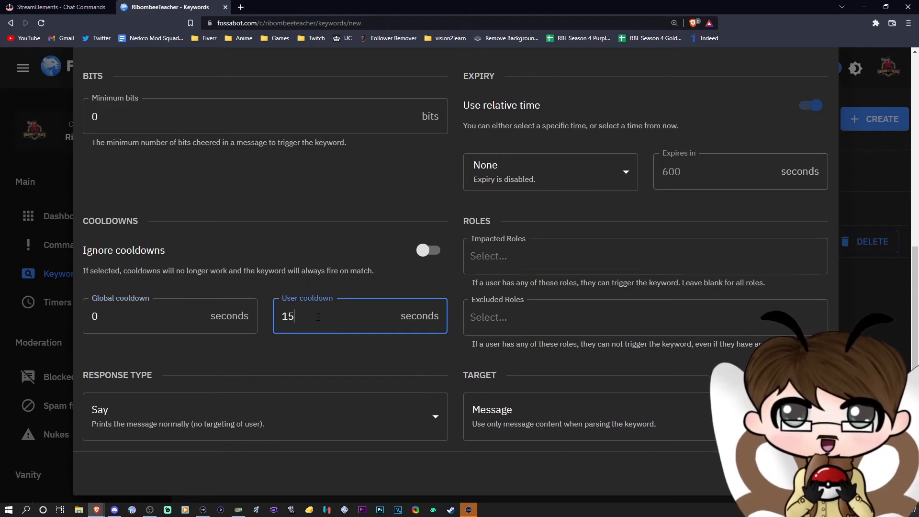
triple_click(287, 316)
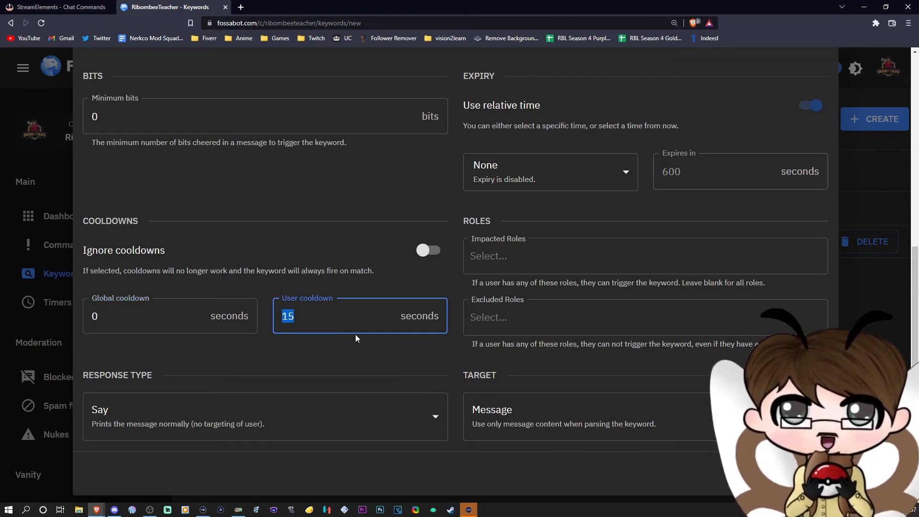
mouse_move(360, 346)
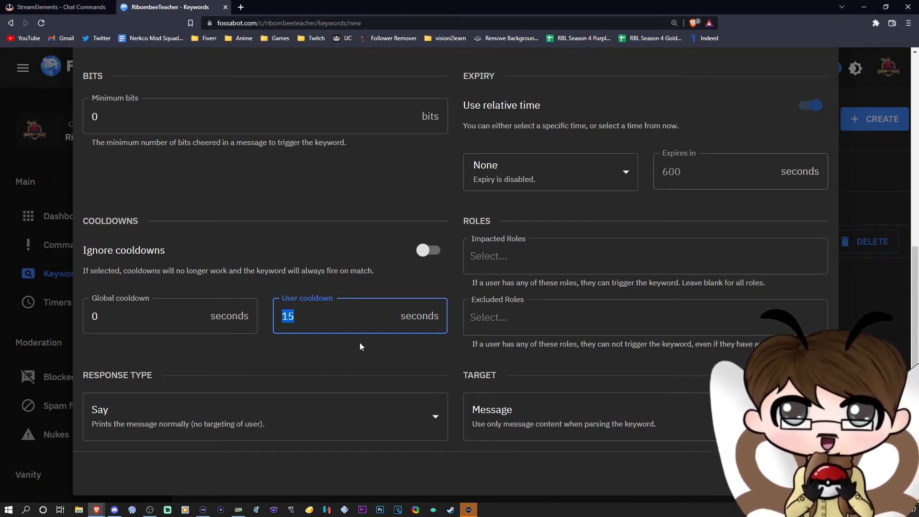
type("10800")
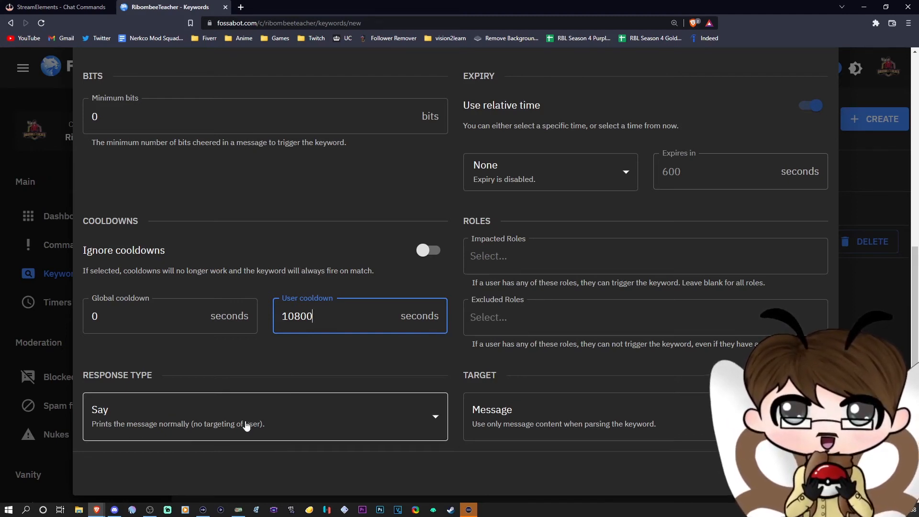
mouse_move(211, 434)
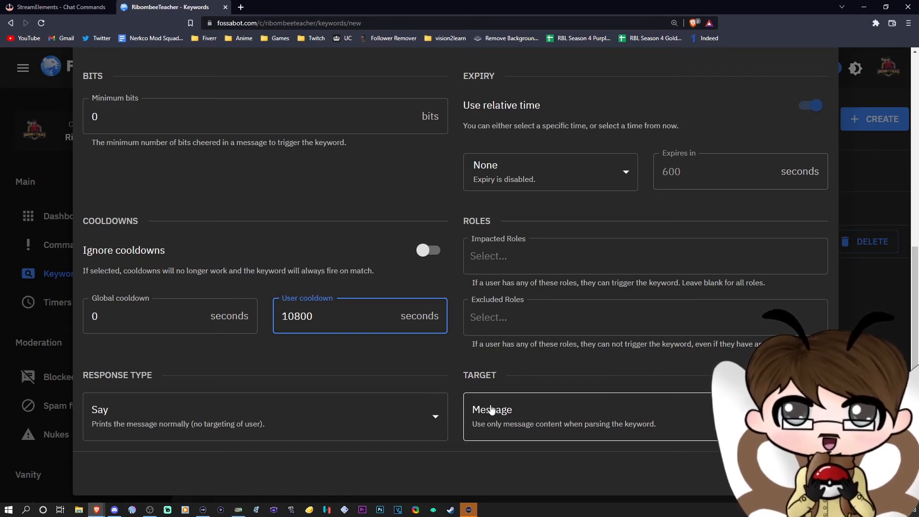
- Set the keyword's Target dropdown to Username
left_click(587, 416)
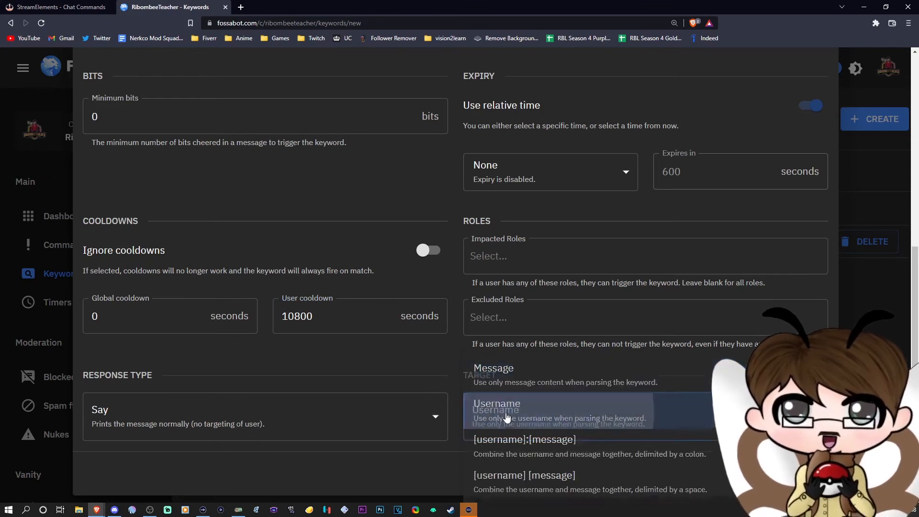
left_click(496, 410)
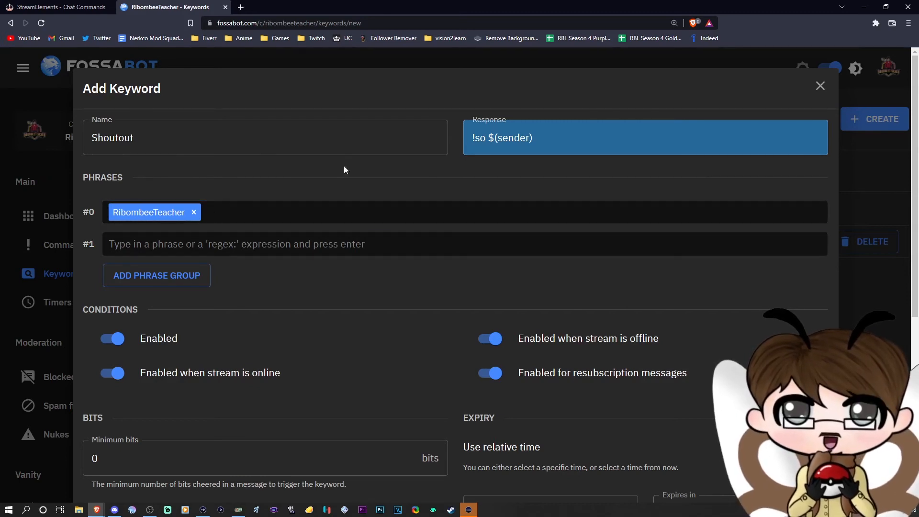
scroll("down", 3)
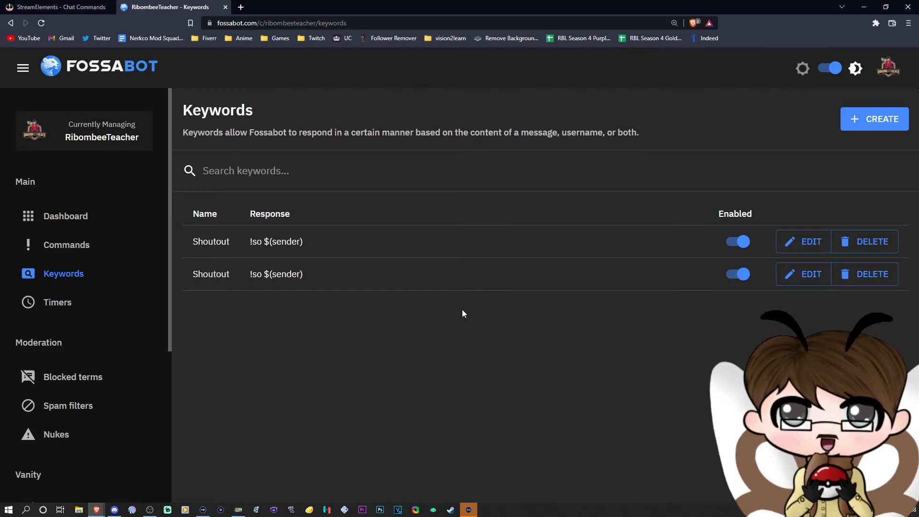
mouse_move(315, 248)
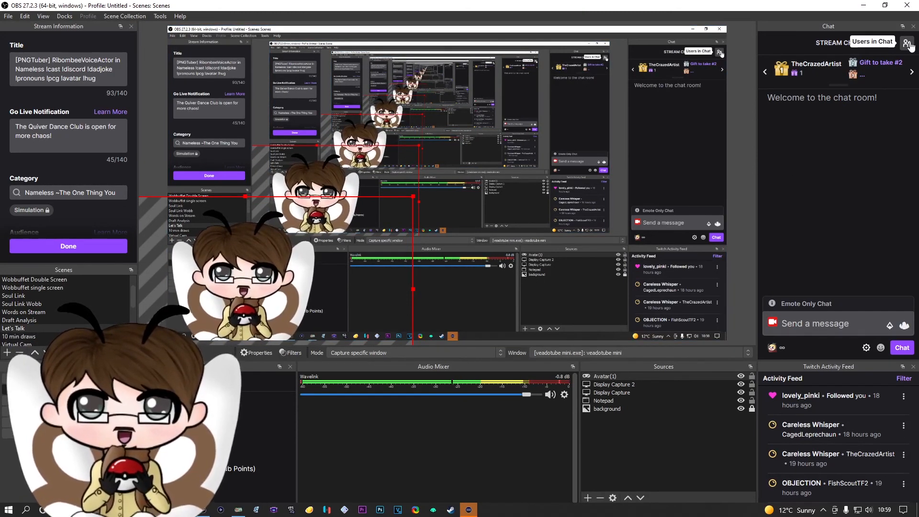
- Type 'test' into the OBS Twitch chat message box without sending
left_click(910, 44)
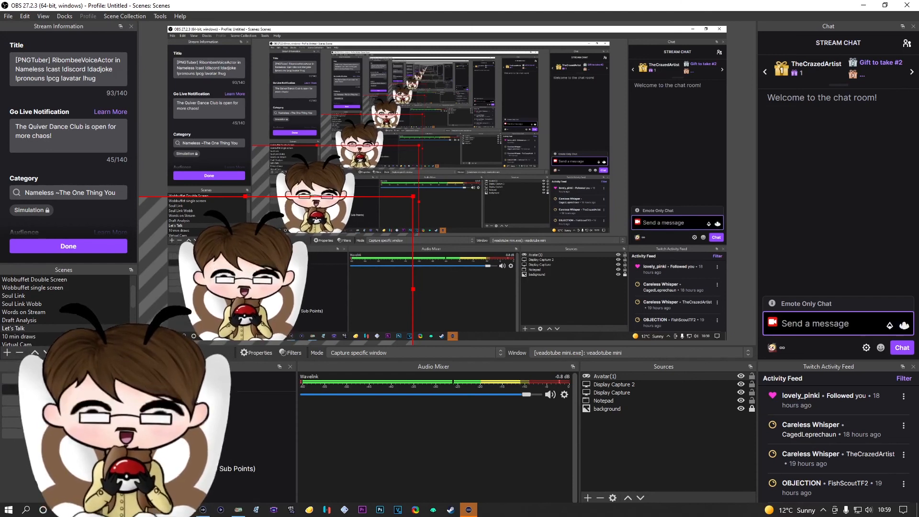
type("test")
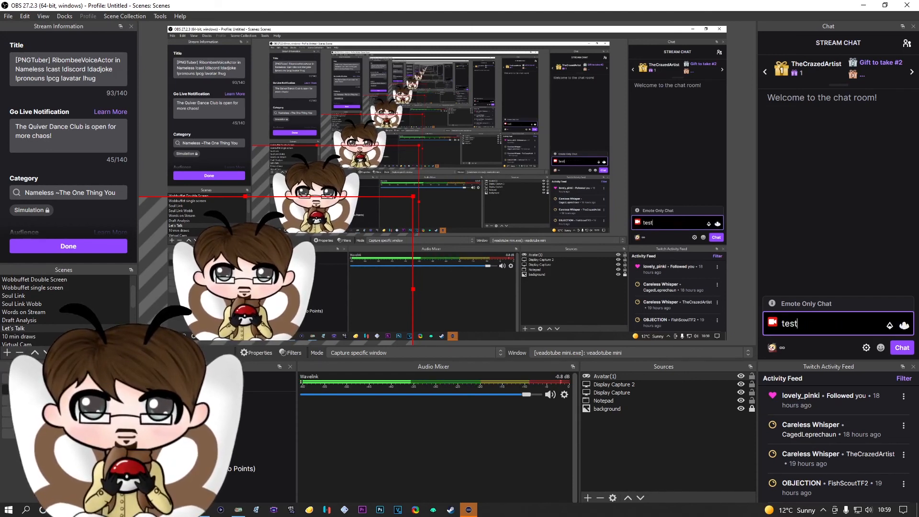